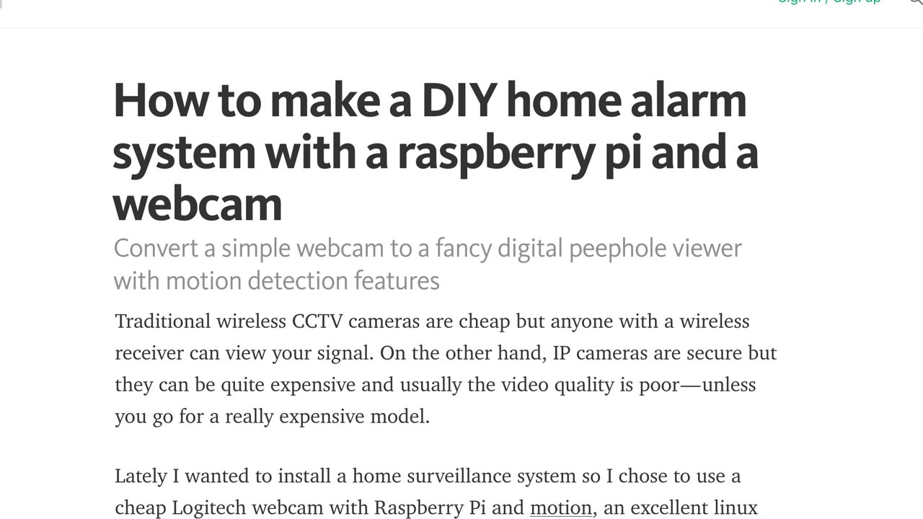
{"action": "scroll", "scroll_direction": "down", "scroll_amount": 3}
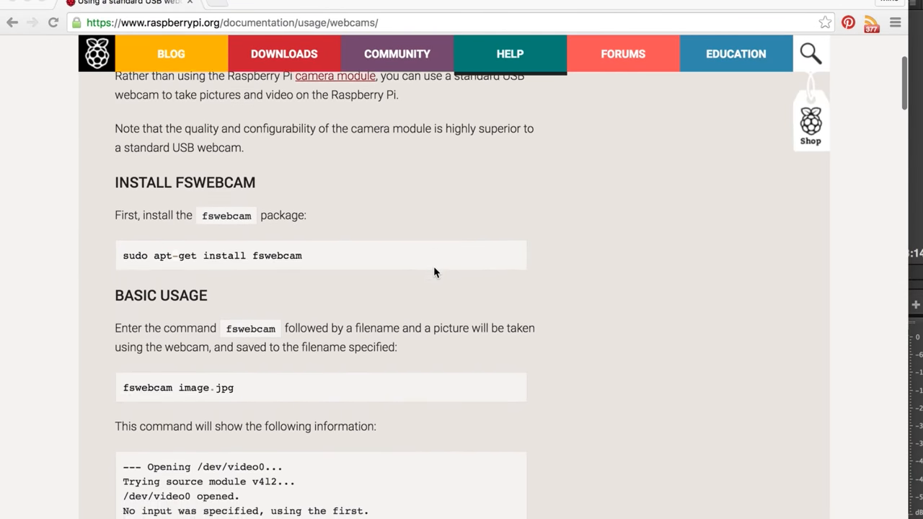
{"action": "scroll", "scroll_direction": "down", "scroll_amount": 3}
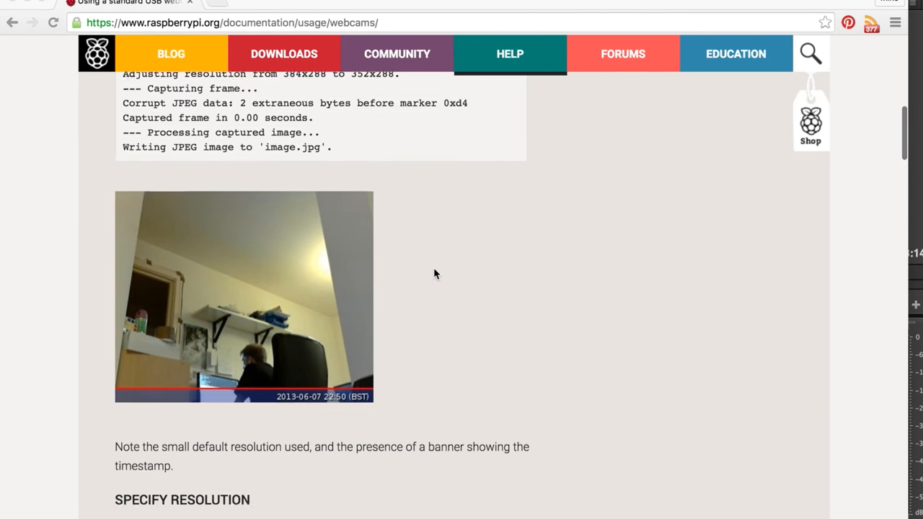
{"action": "scroll", "scroll_direction": "down", "scroll_amount": 3}
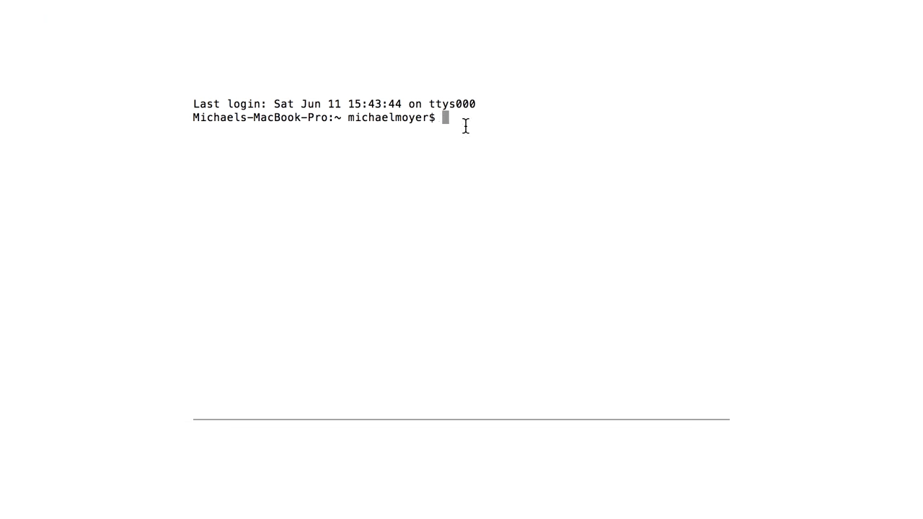
{"action": "type", "text": "ssh pi@192.168.0.13"}
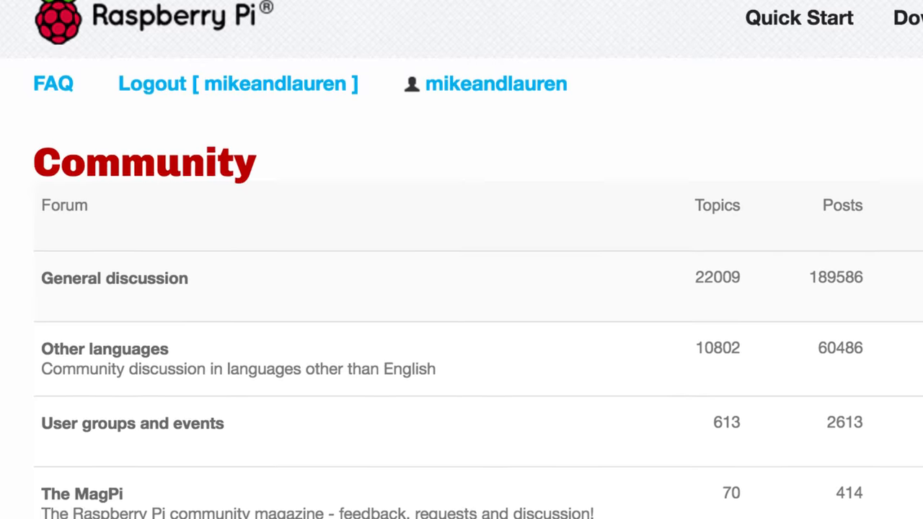
{"action": "scroll", "scroll_direction": "down", "scroll_amount": 3}
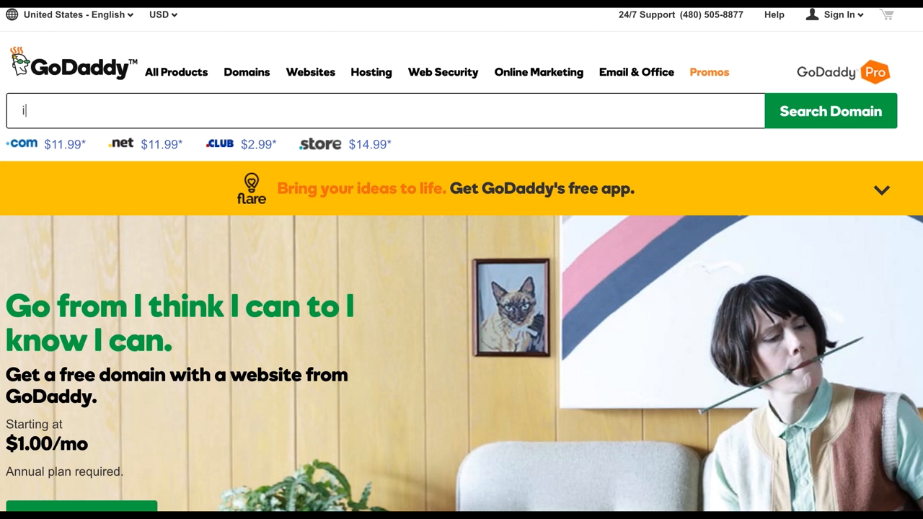
{"action": "type", "text": "nourfridg"}
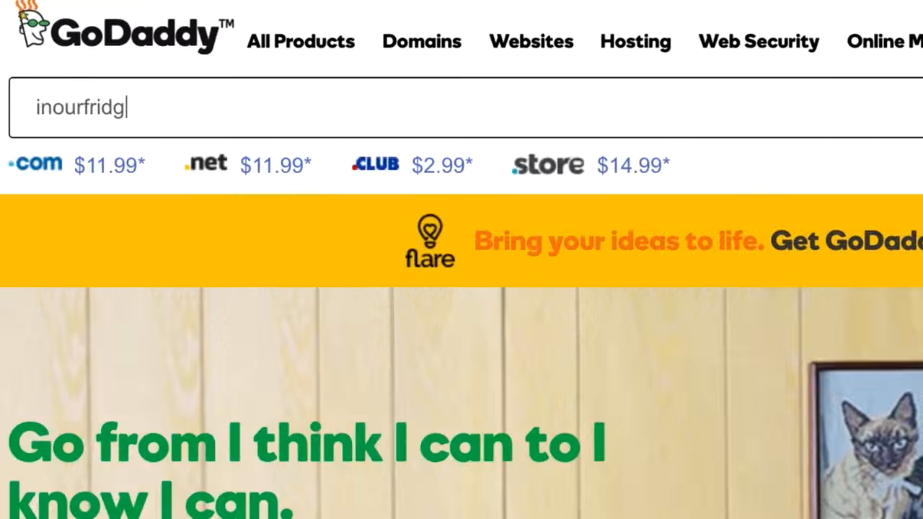